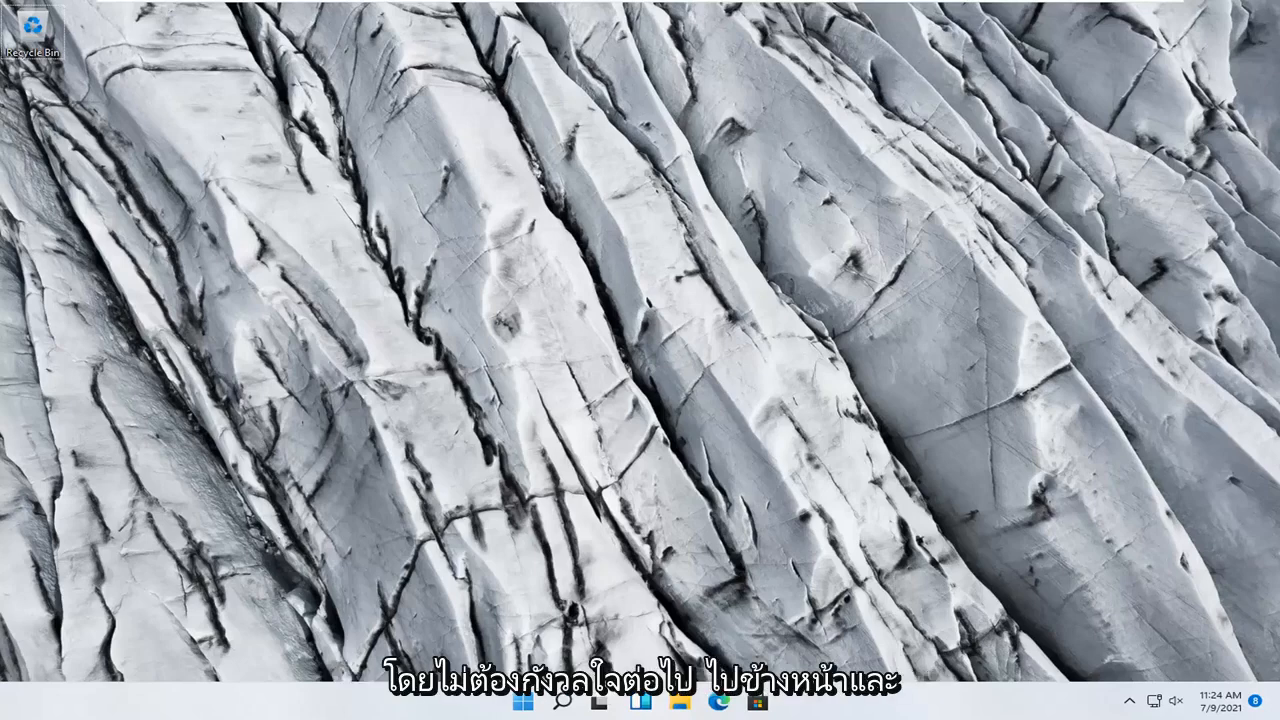
mouse_move(900, 444)
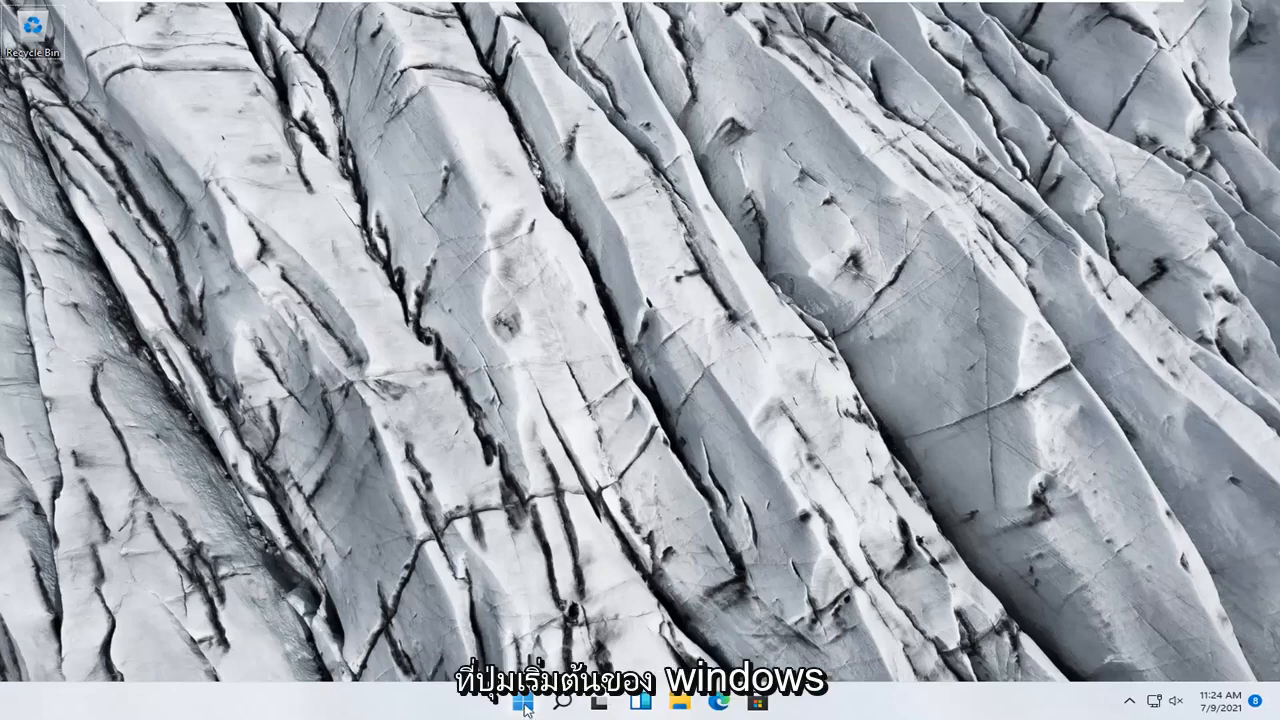
Reach System > Troubleshoot in Settings from the Start right-click menu
right_click(524, 700)
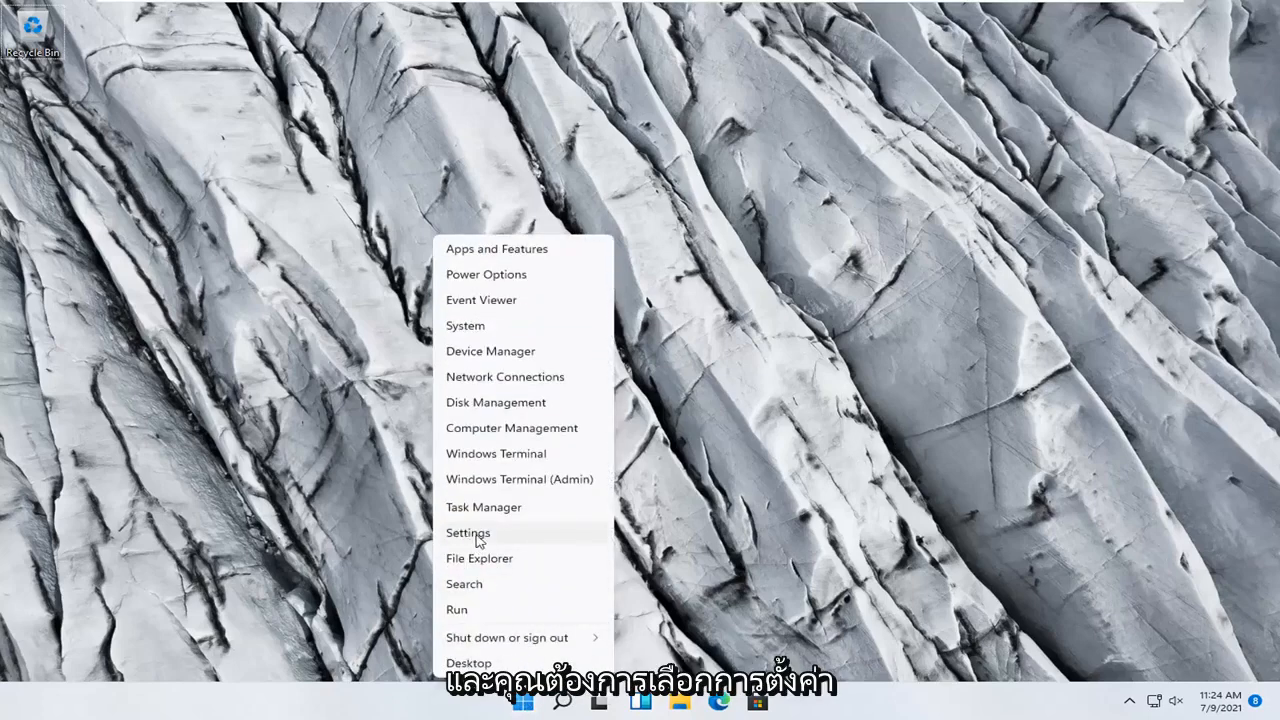
left_click(468, 532)
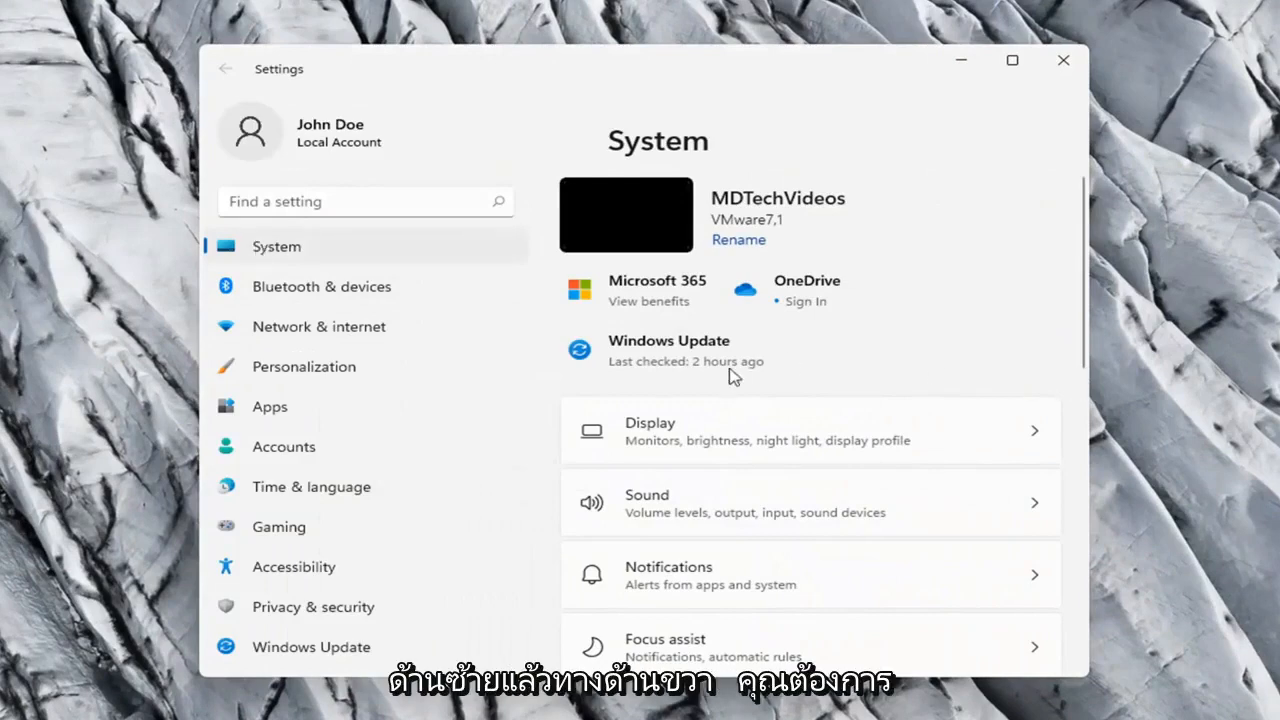
scroll("down", 3)
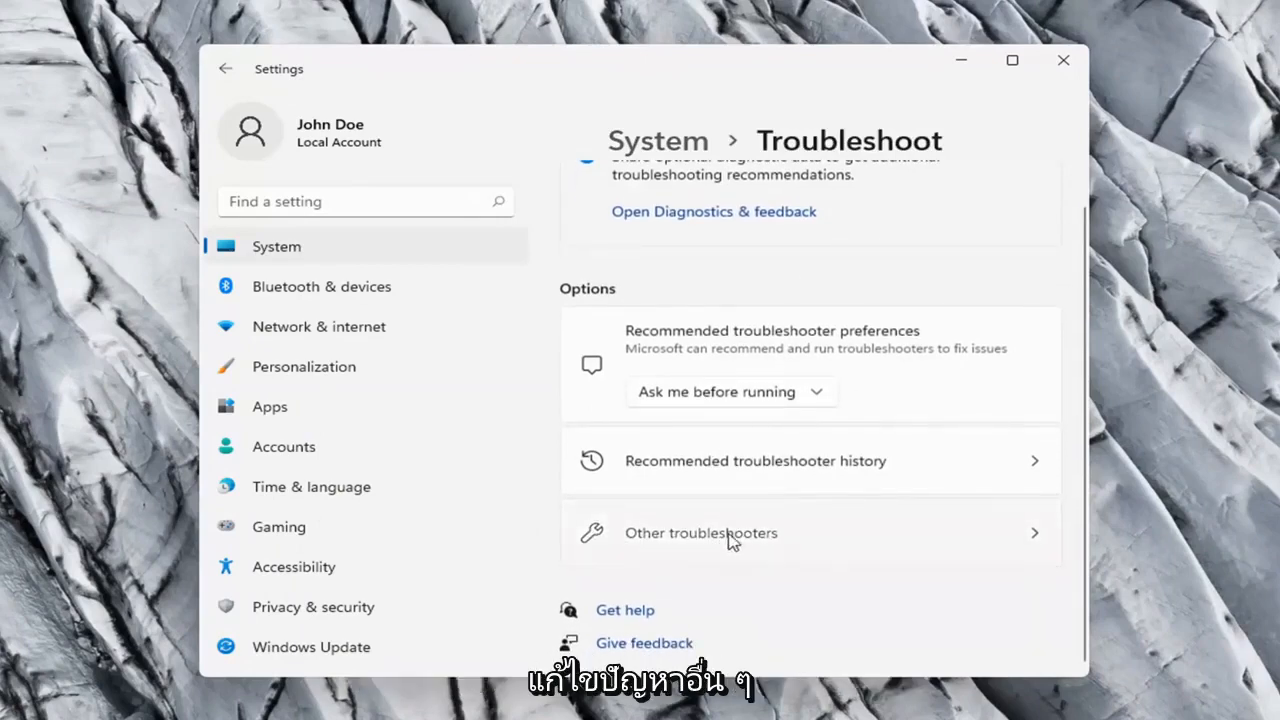
Run the Keyboard troubleshooter under Other troubleshooters and close its no-changes-needed report
left_click(700, 532)
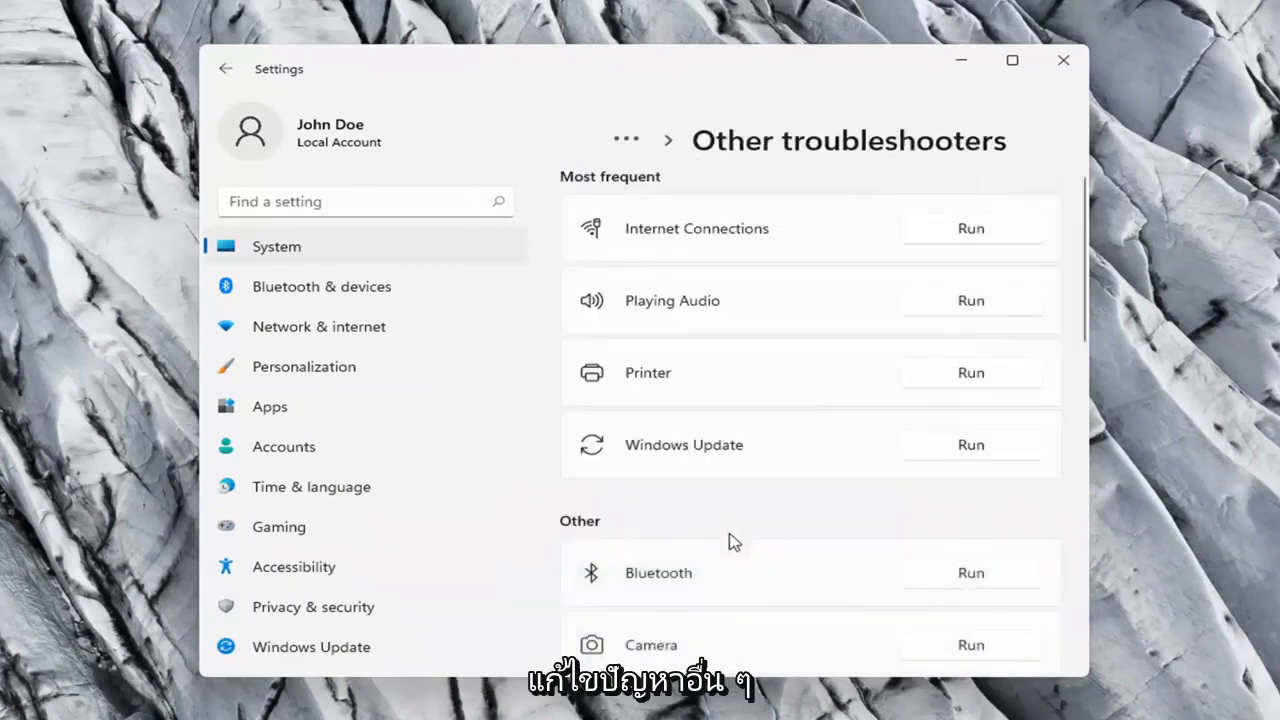
scroll("down", 3)
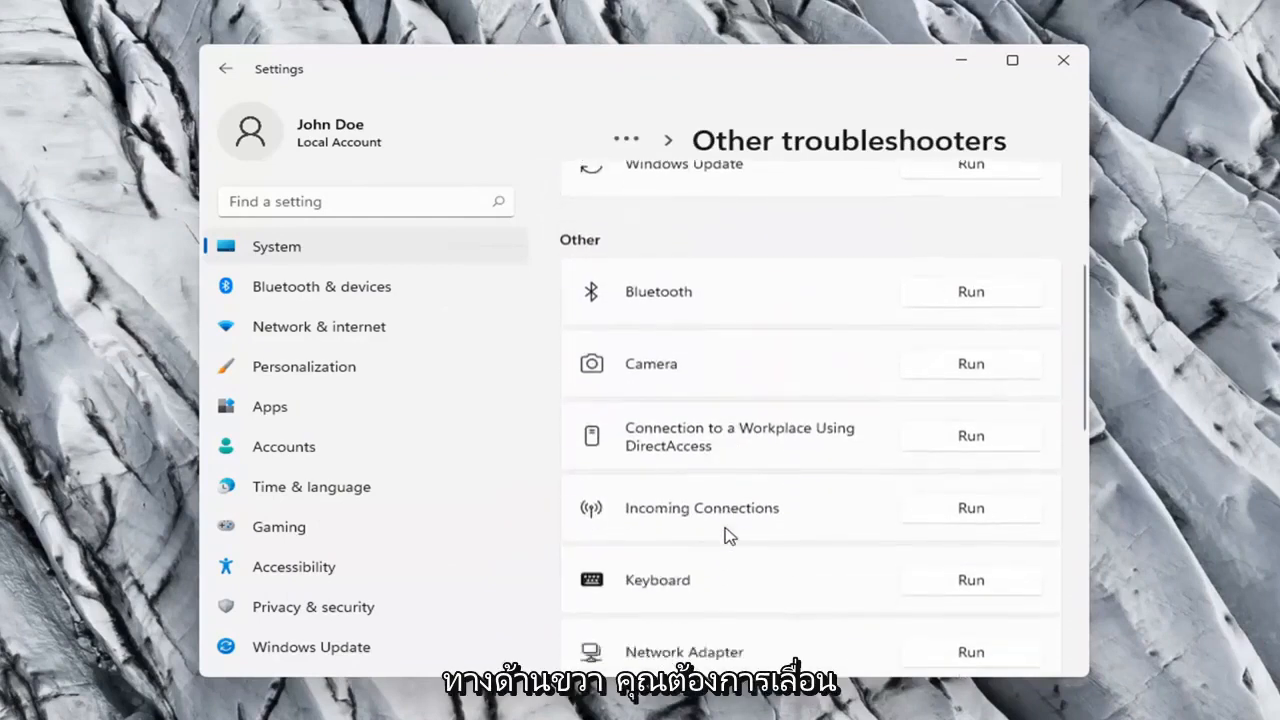
scroll("down", 3)
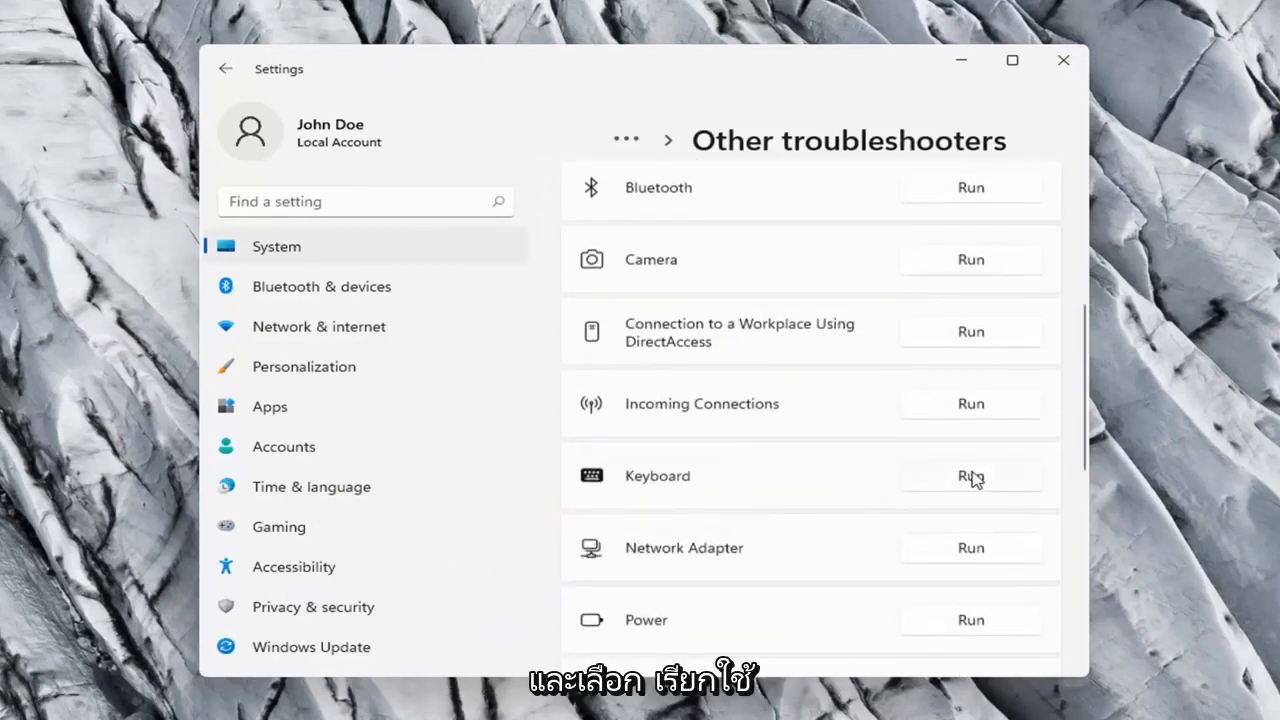
left_click(970, 476)
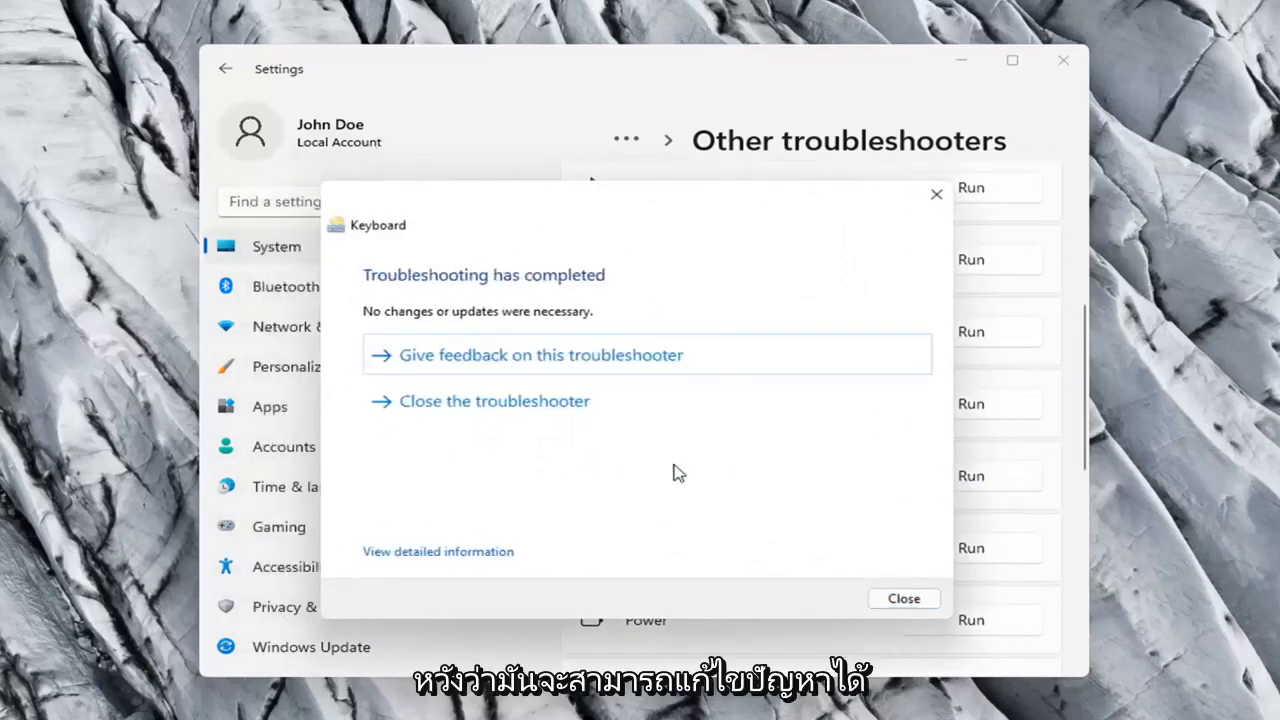
left_click(904, 598)
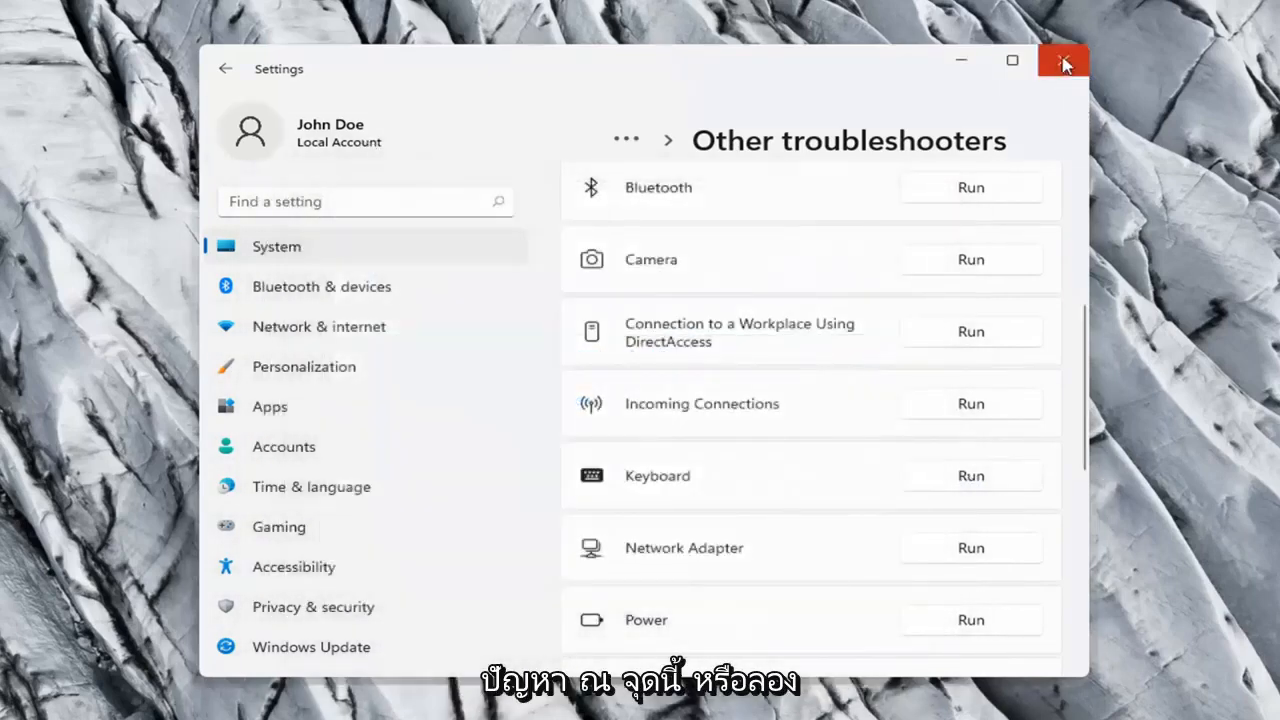
Close the Settings window, leaving the desktop showing
left_click(1064, 60)
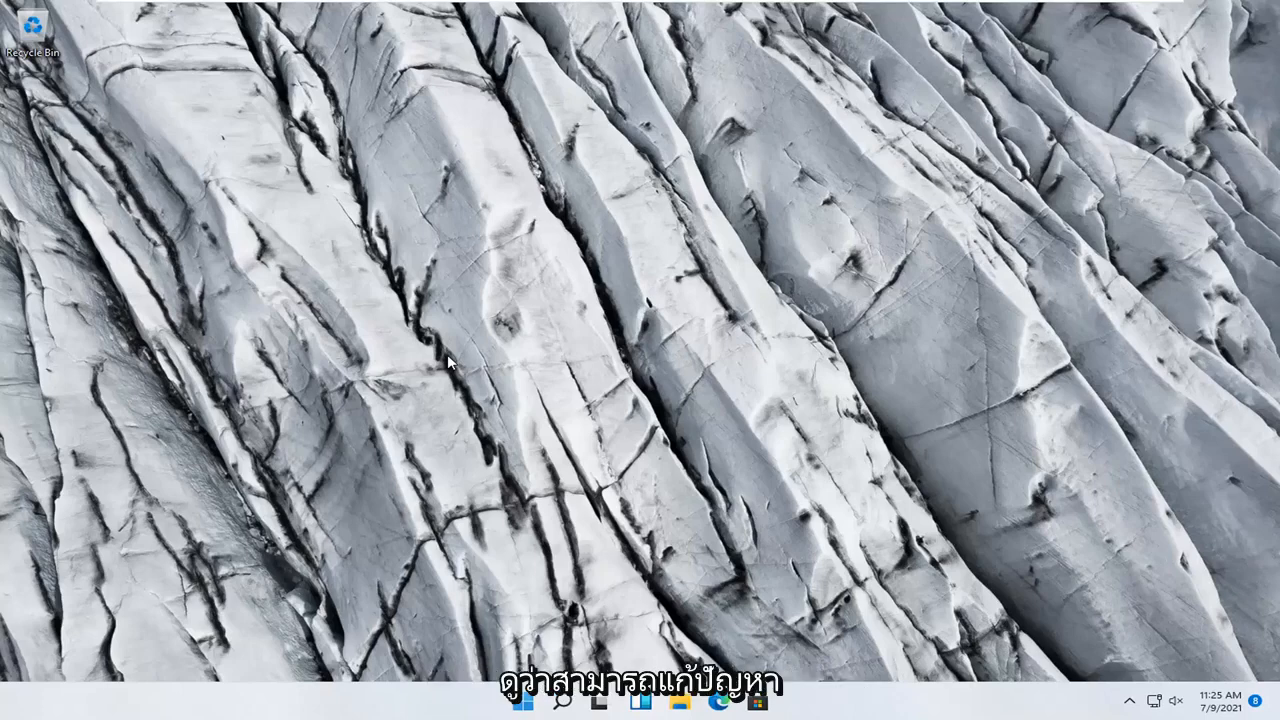
mouse_move(128, 458)
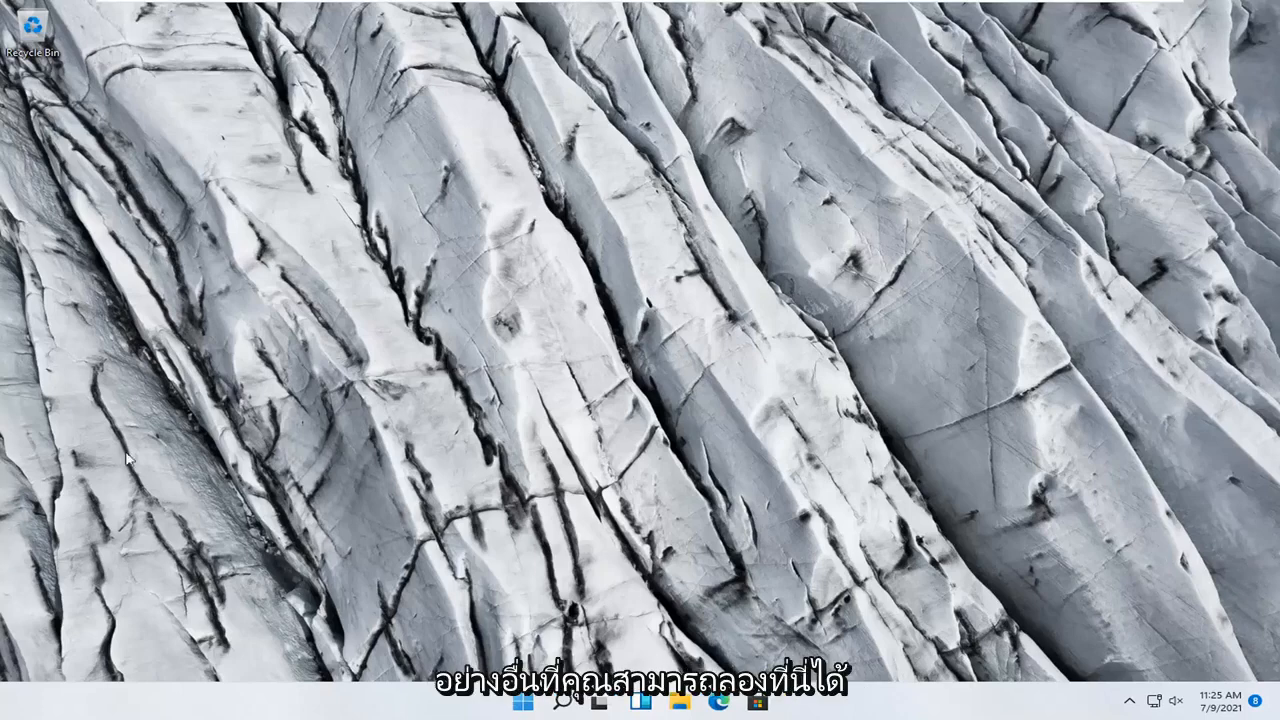
Search automatically for an updated Standard PS/2 Keyboard driver, then go back to the search choices
right_click(520, 704)
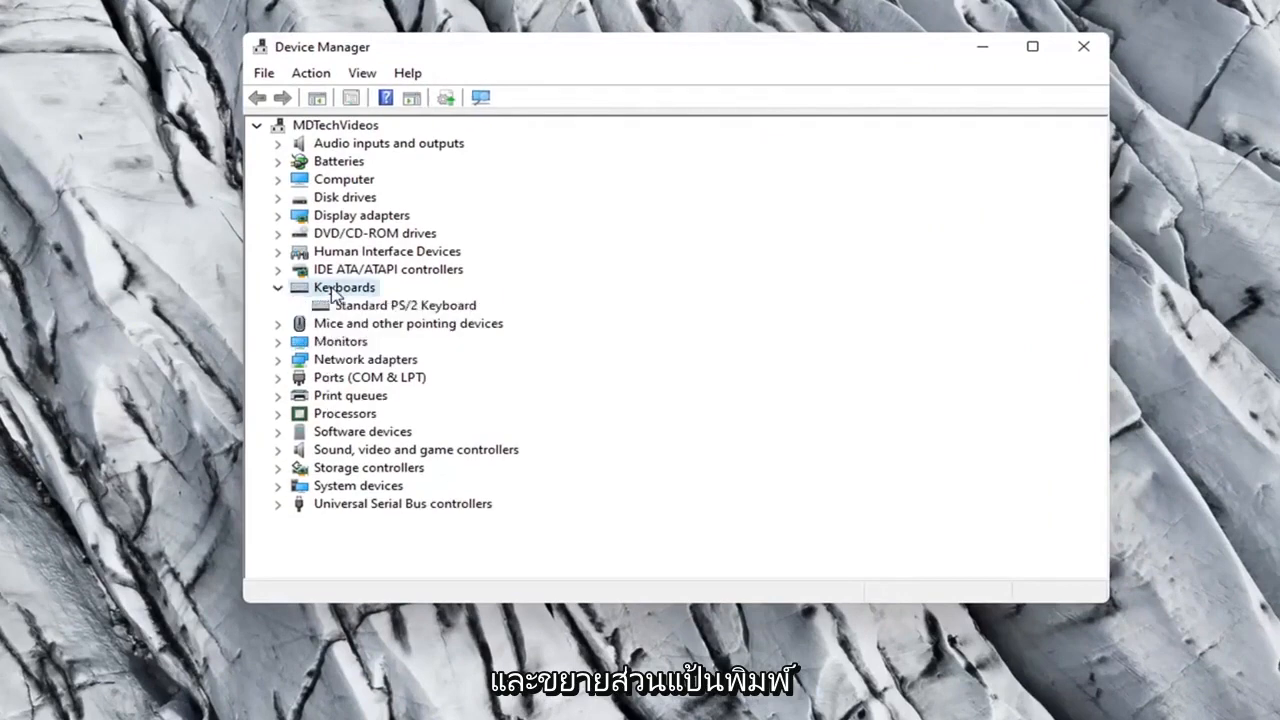
right_click(404, 304)
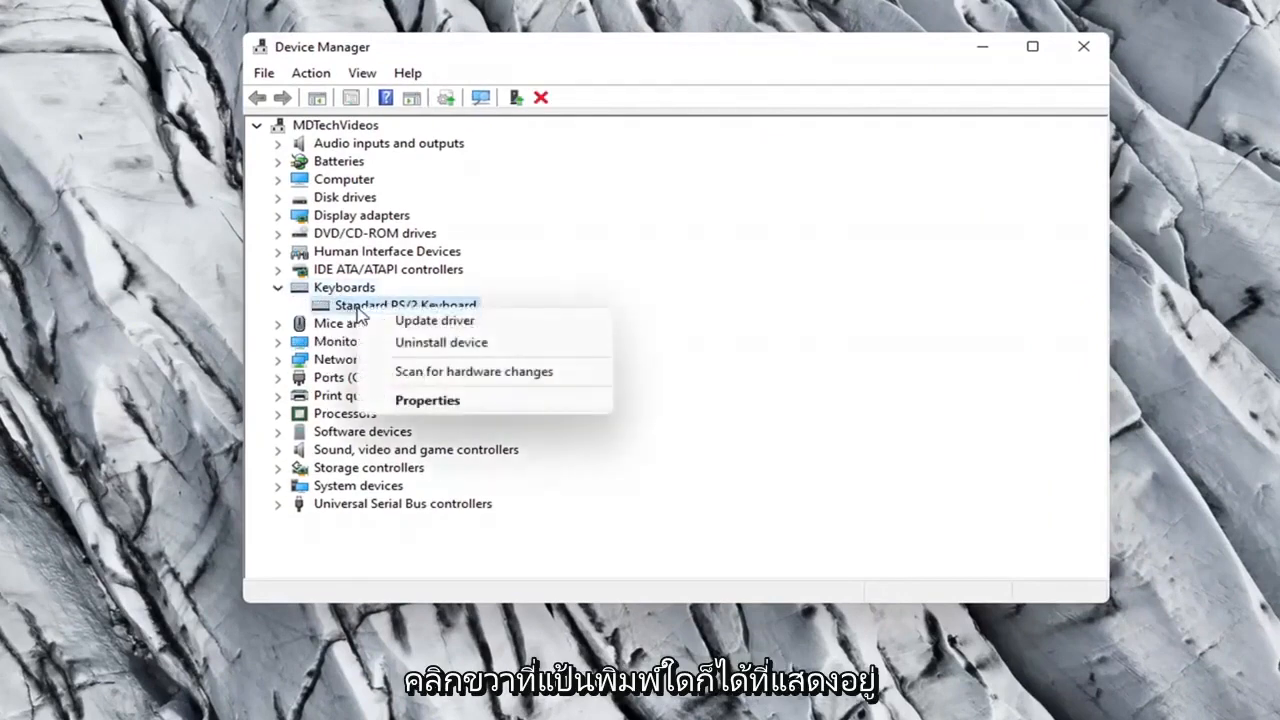
left_click(434, 320)
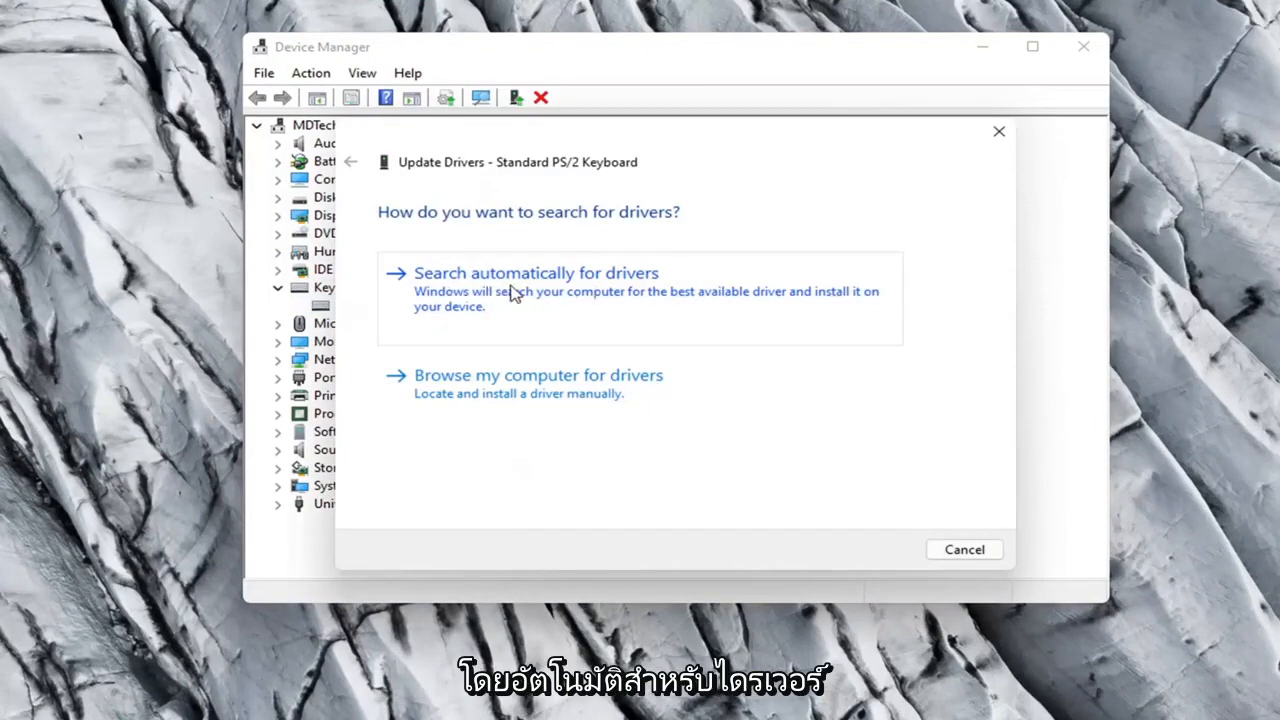
left_click(536, 272)
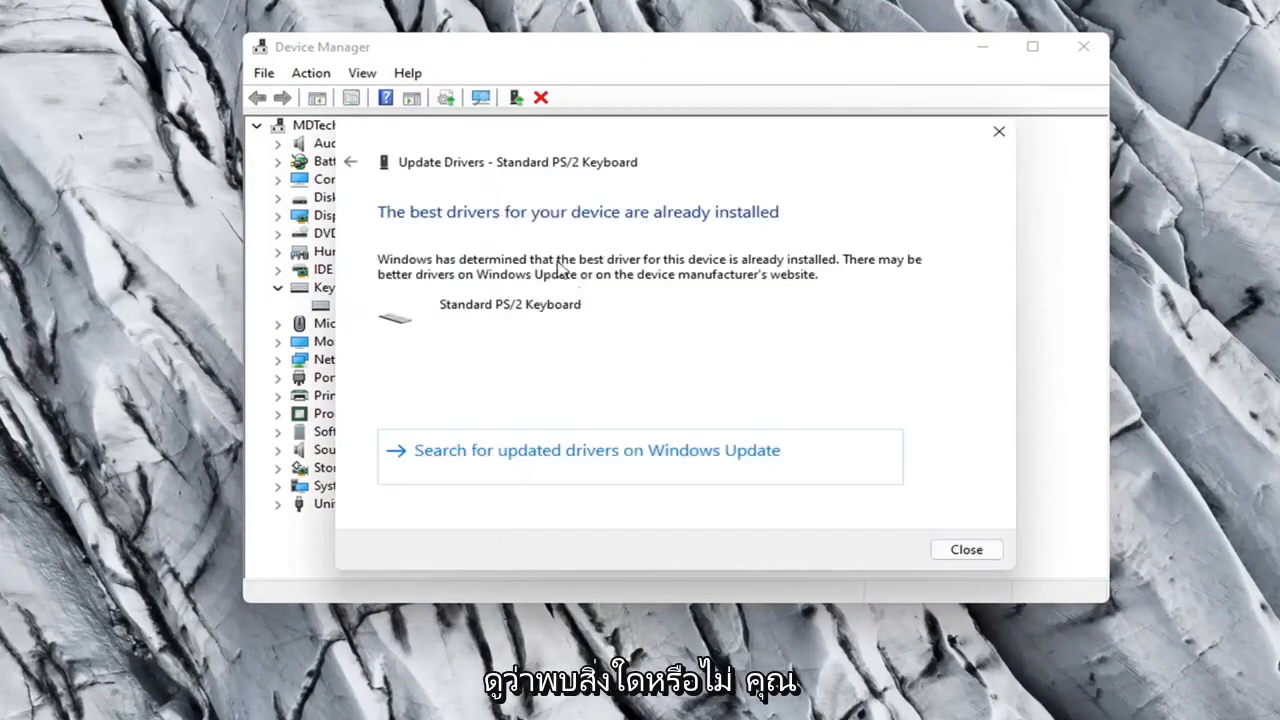
left_click(350, 160)
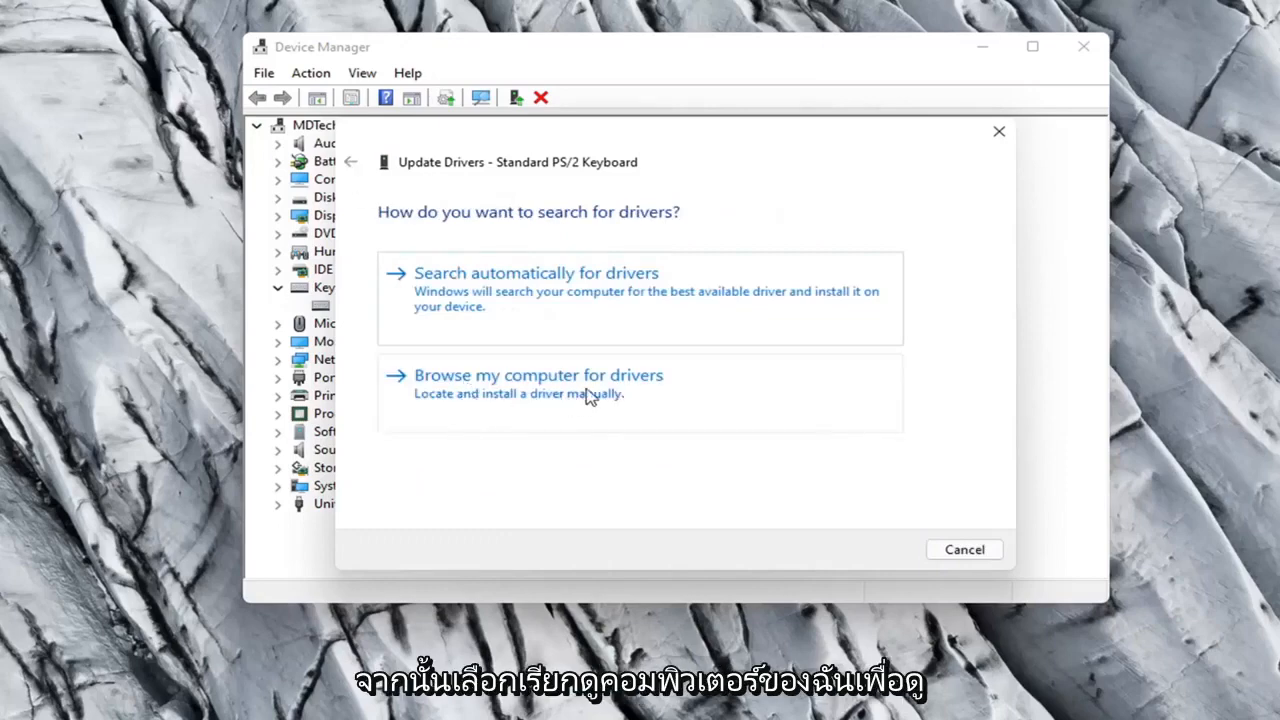
Reinstall the Standard PS/2 Keyboard driver by picking it from the compatible drivers list
left_click(538, 376)
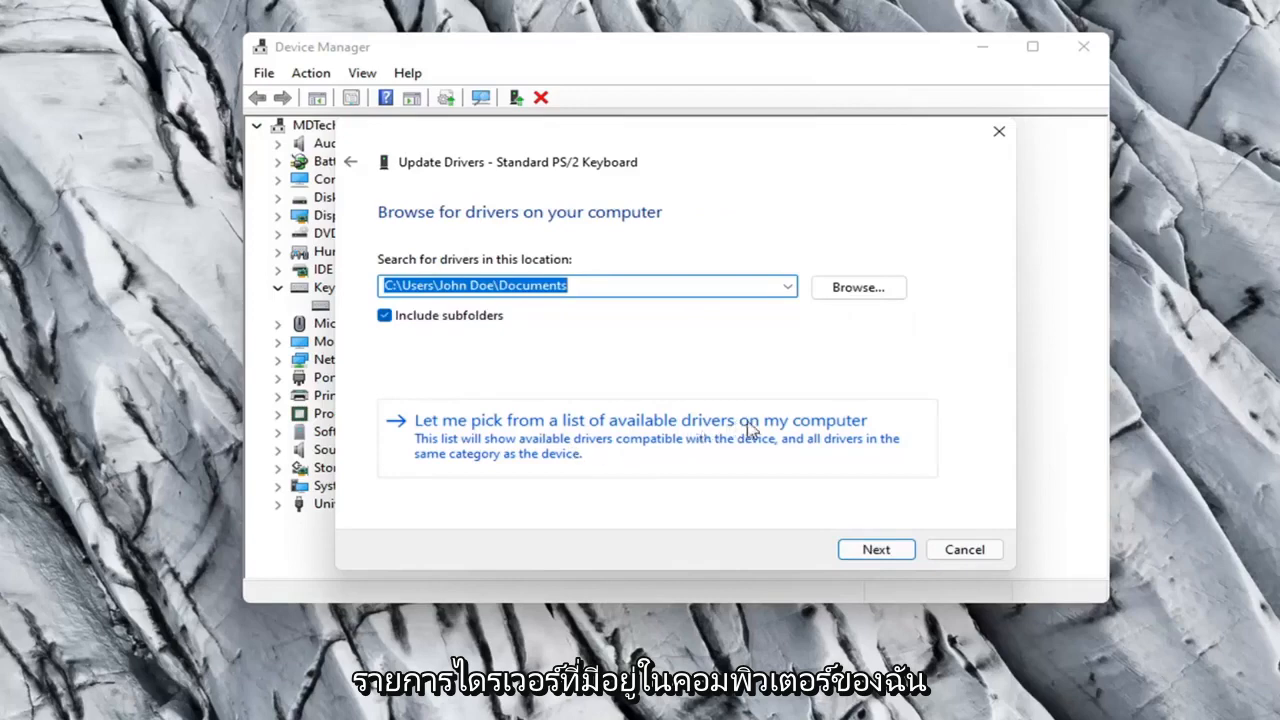
left_click(640, 420)
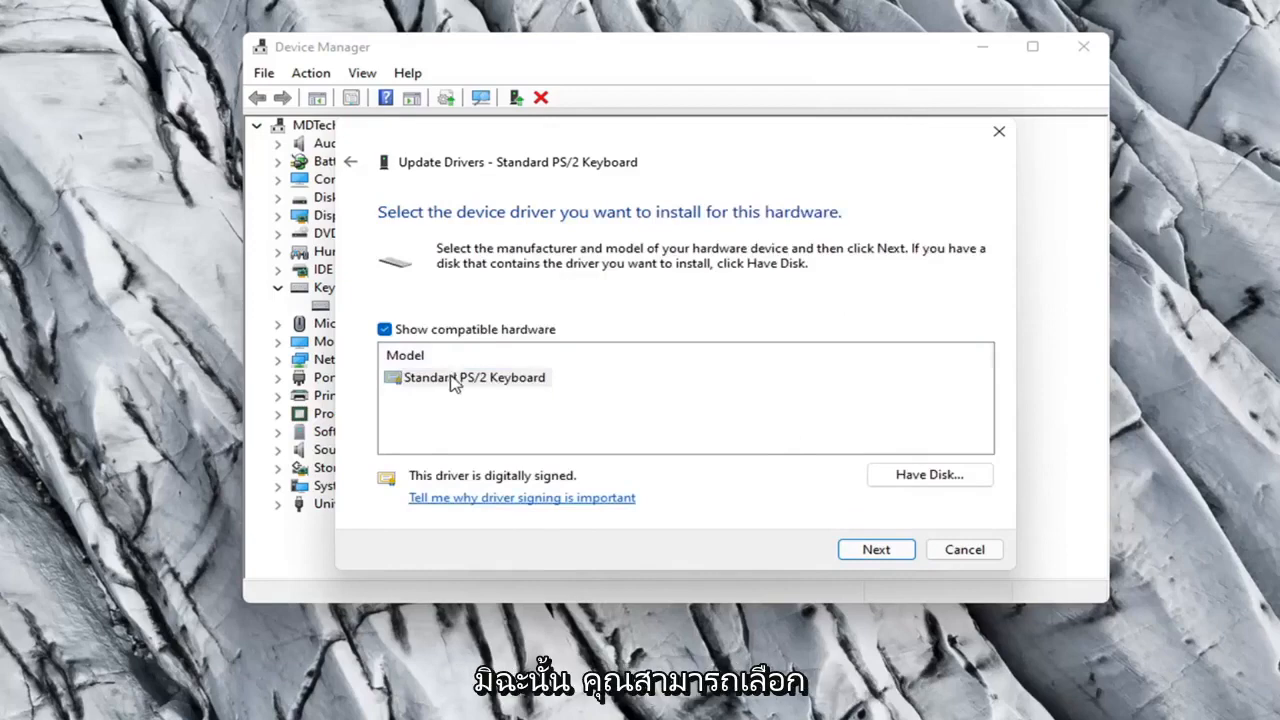
left_click(474, 376)
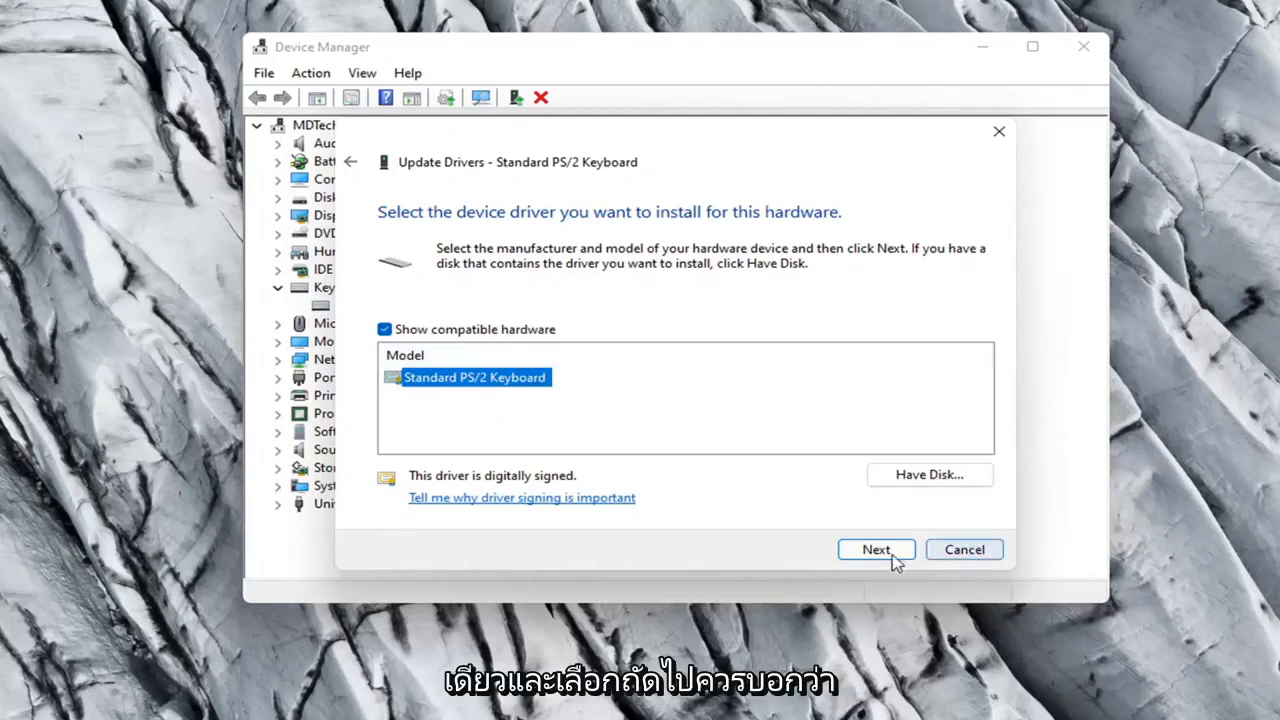
left_click(876, 548)
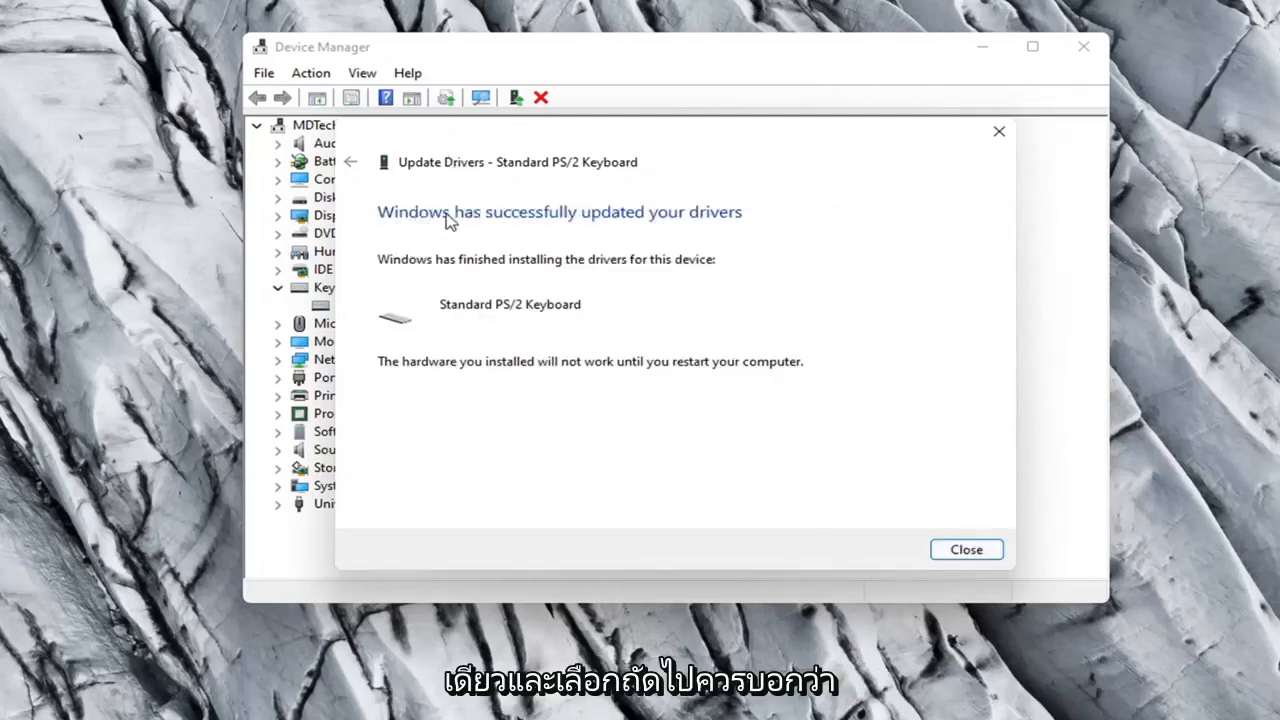
mouse_move(1018, 484)
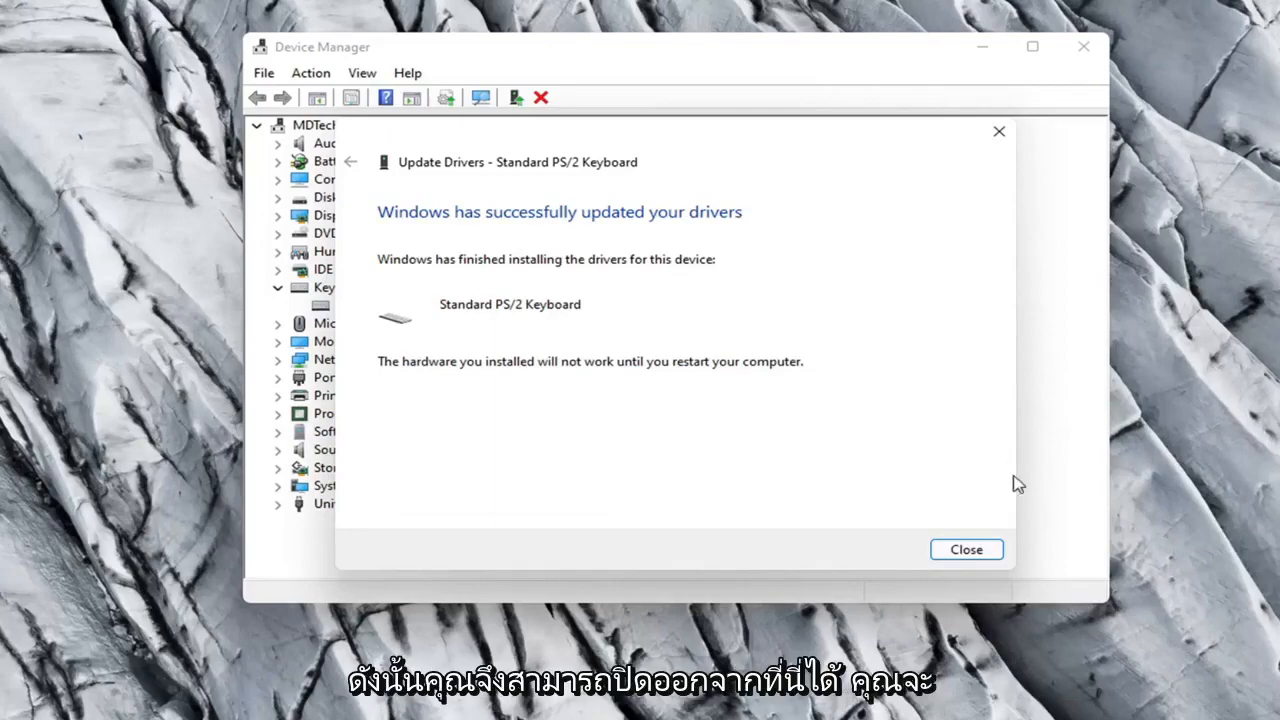
Close the driver wizard and accept the restart prompt to reboot the PC
left_click(964, 548)
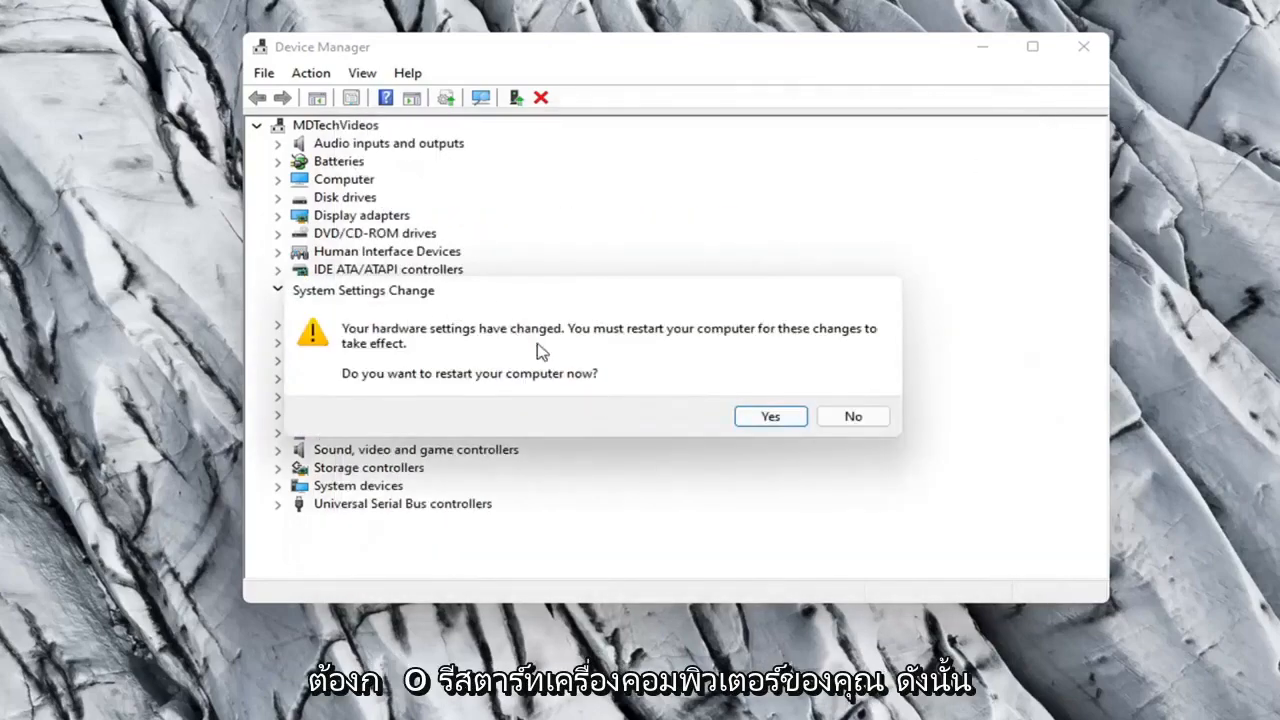
left_click(768, 416)
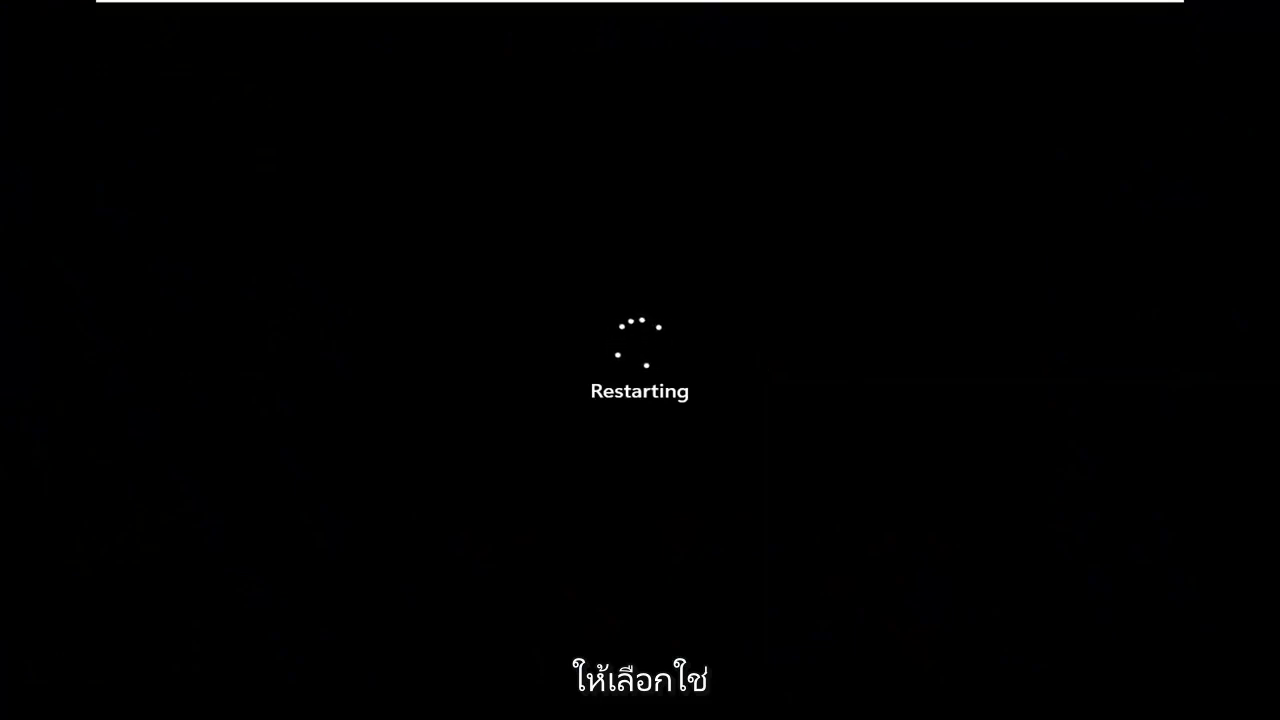